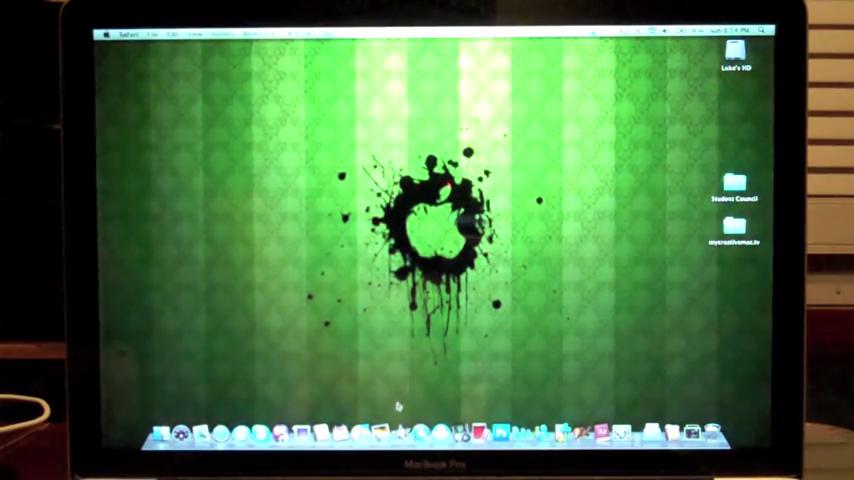
{"action": "mouse_move", "coordinate": [340, 333]}
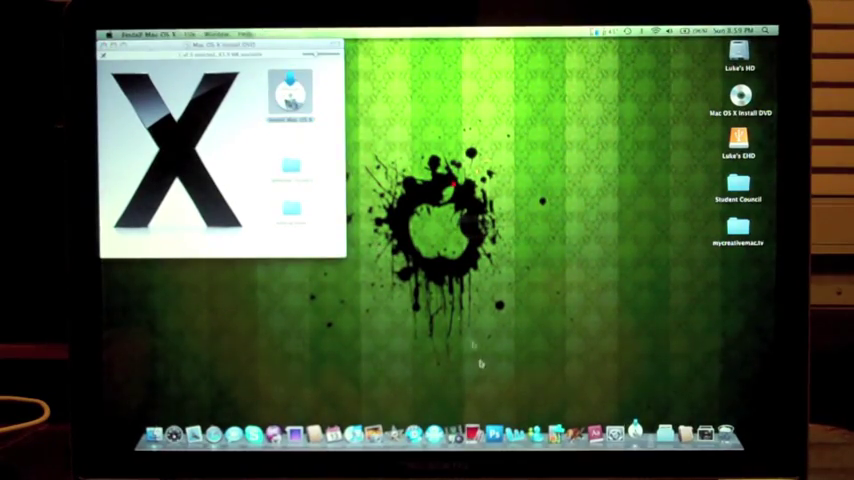
Launch the Snow Leopard installer from the DVD and agree to the software license
{"action": "double_click", "coordinate": [290, 93]}
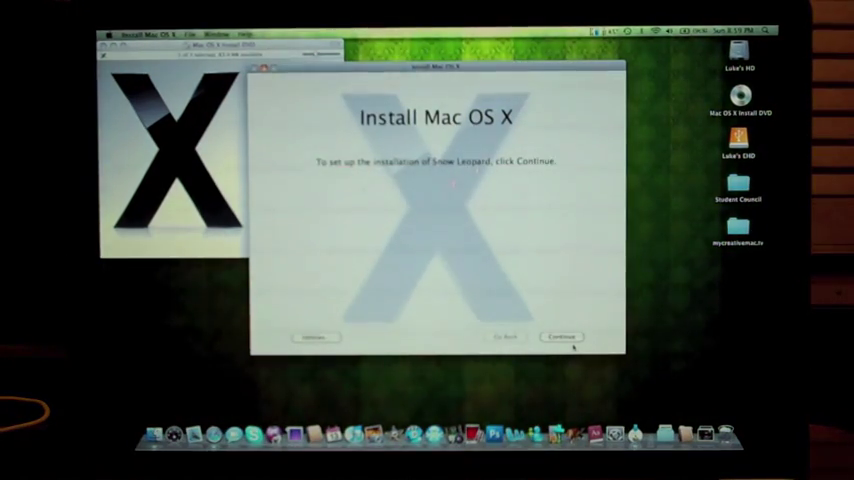
{"action": "left_click", "coordinate": [561, 336]}
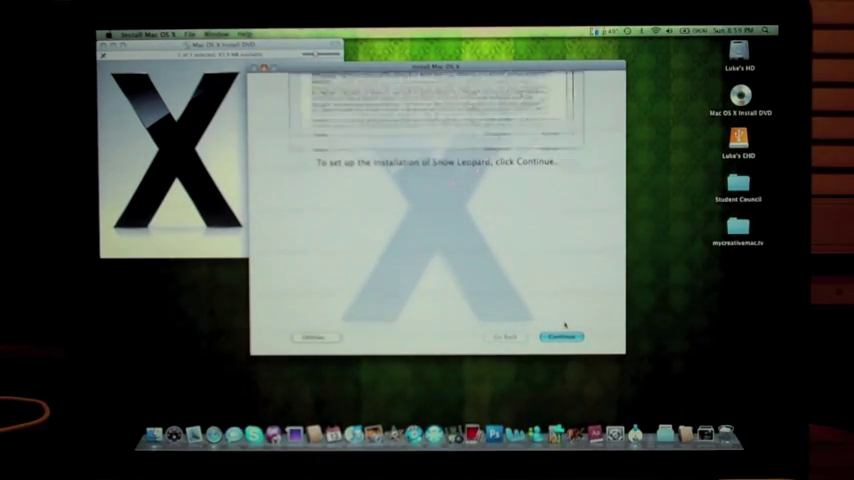
{"action": "left_click", "coordinate": [561, 336]}
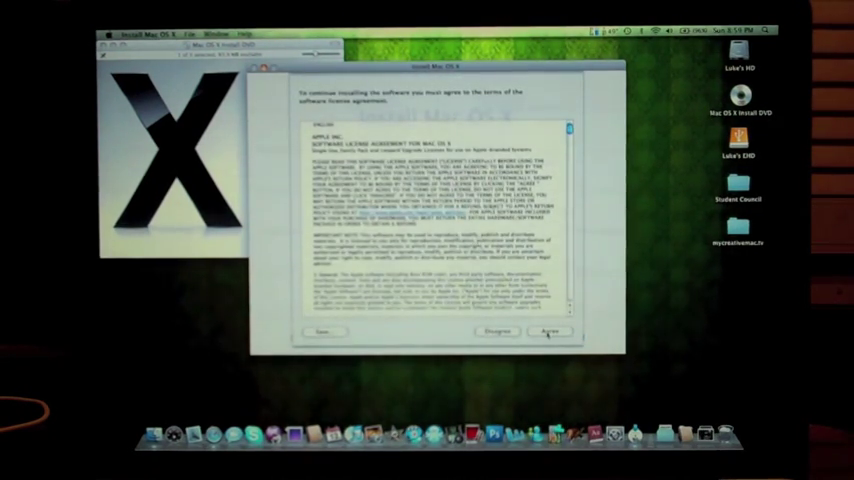
{"action": "left_click", "coordinate": [549, 331]}
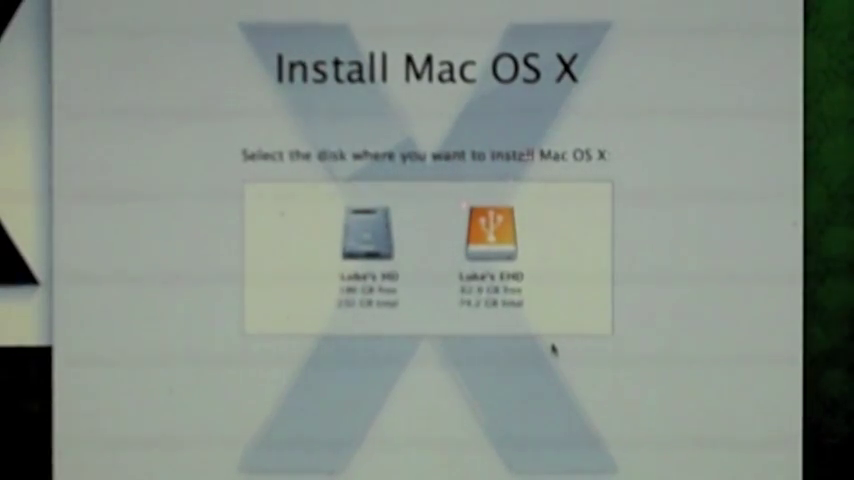
Choose Luke's EHD as the installation disk and confirm installing onto it
{"action": "left_click", "coordinate": [491, 232]}
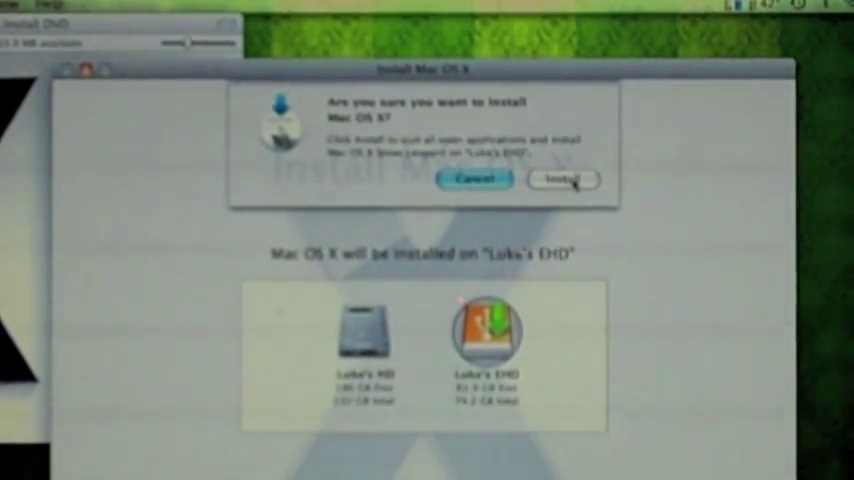
{"action": "left_click", "coordinate": [562, 179]}
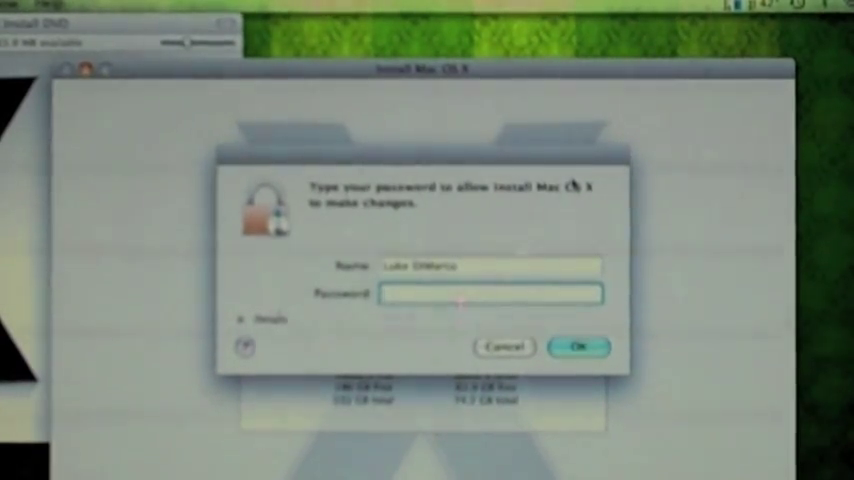
Enter the administrator password to authorise the installation onto Luke's EHD
{"action": "type", "text": "password"}
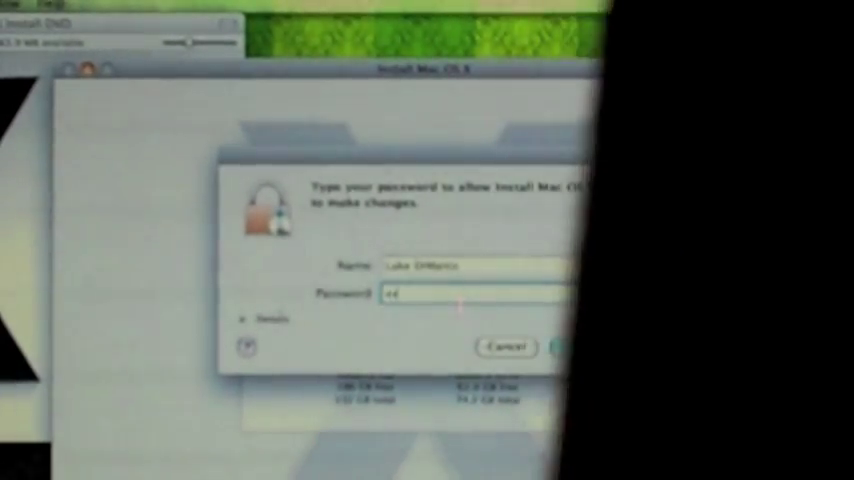
{"action": "left_click", "coordinate": [565, 347]}
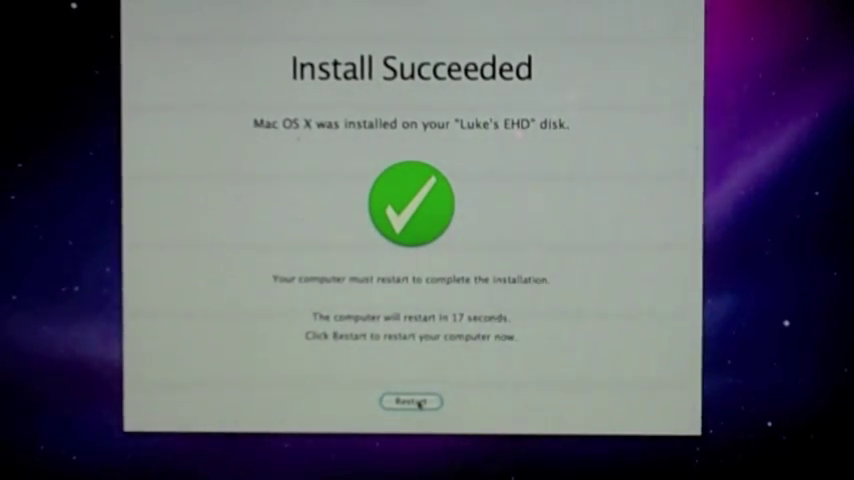
Restart the computer from the Install Succeeded screen
{"action": "left_click", "coordinate": [410, 401]}
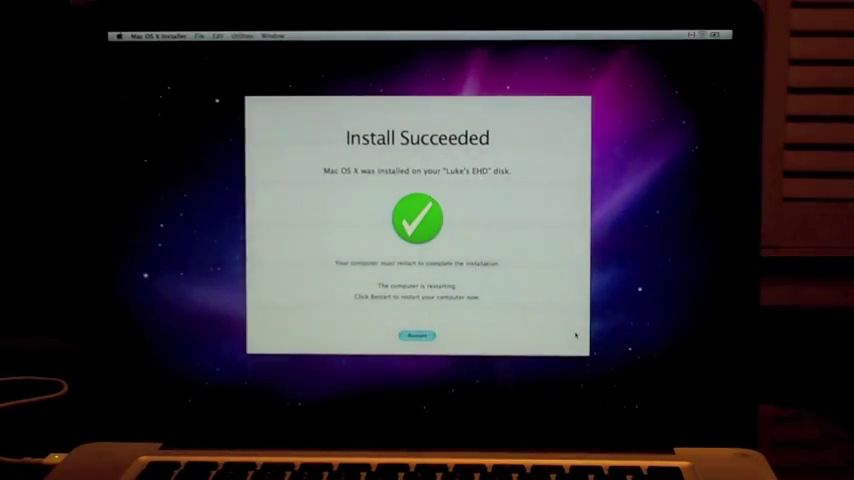
{"action": "left_click", "coordinate": [417, 334]}
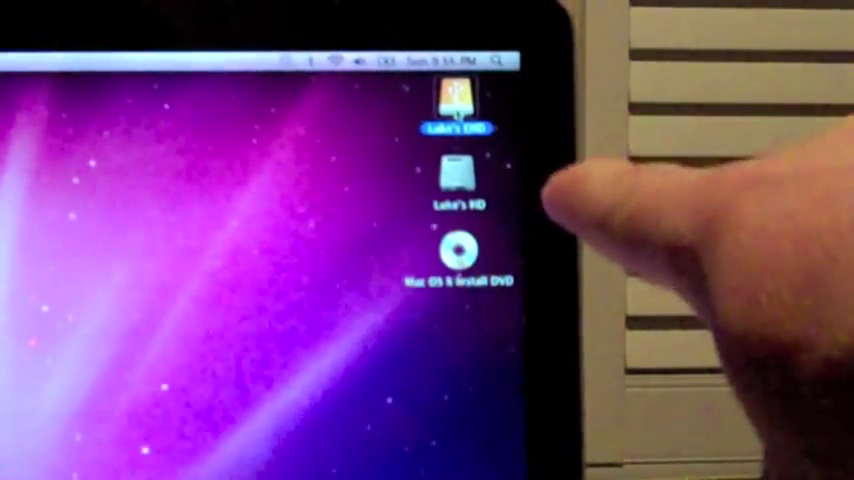
{"action": "mouse_move", "coordinate": [650, 300]}
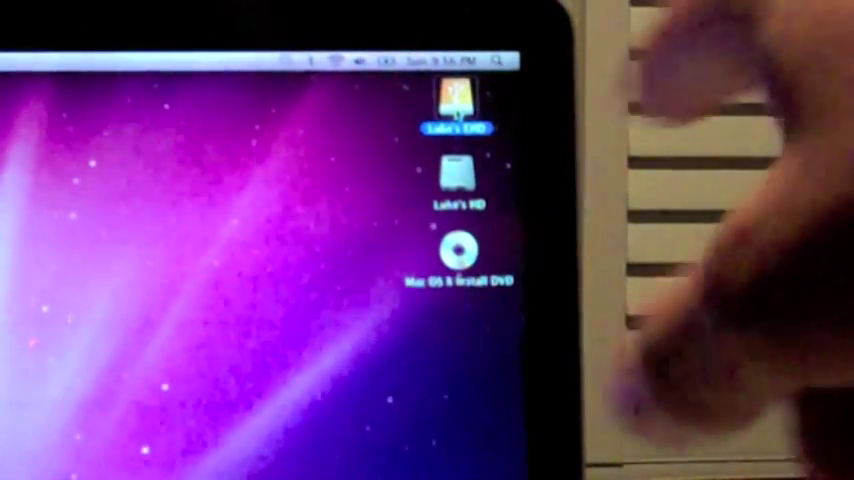